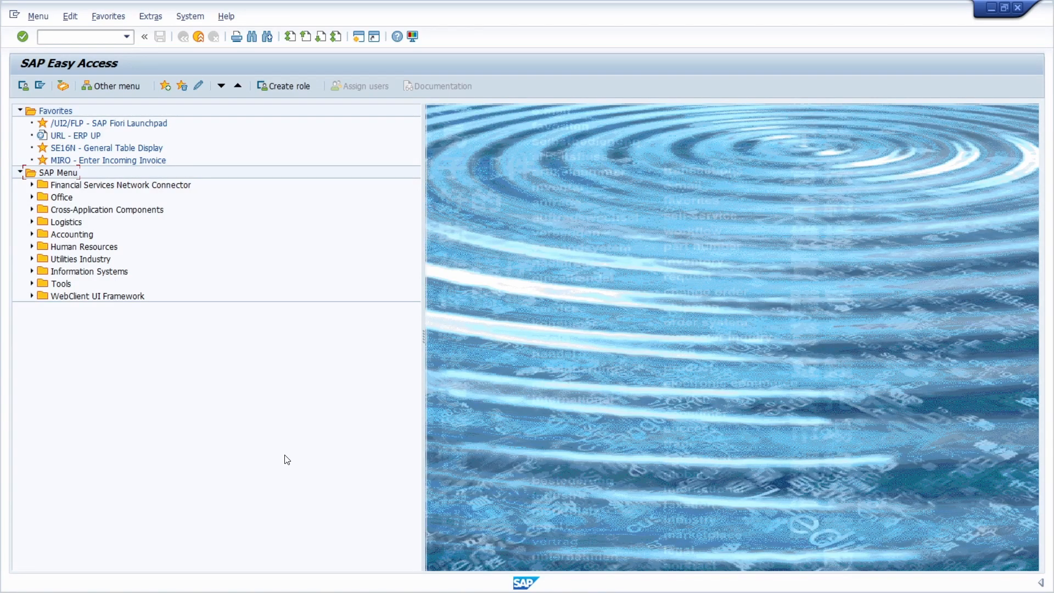
pyautogui.moveTo(244, 419)
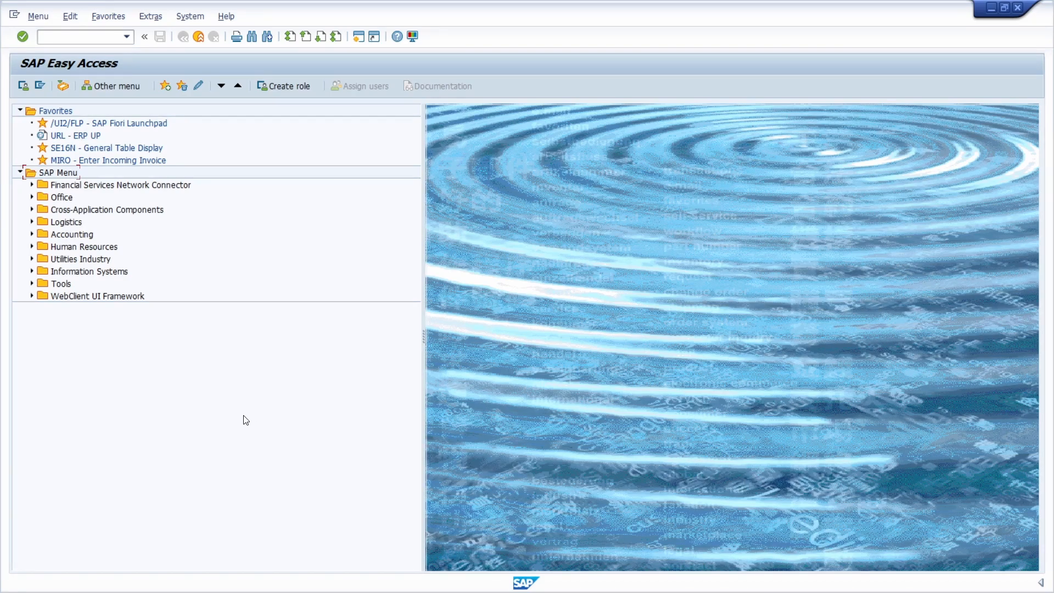
pyautogui.moveTo(208, 356)
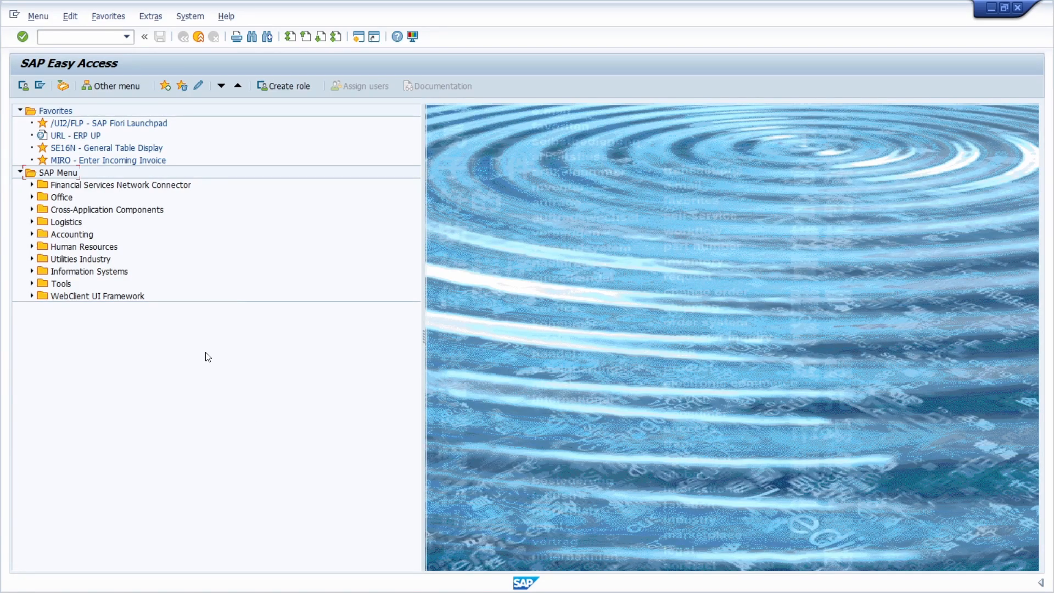
pyautogui.moveTo(278, 350)
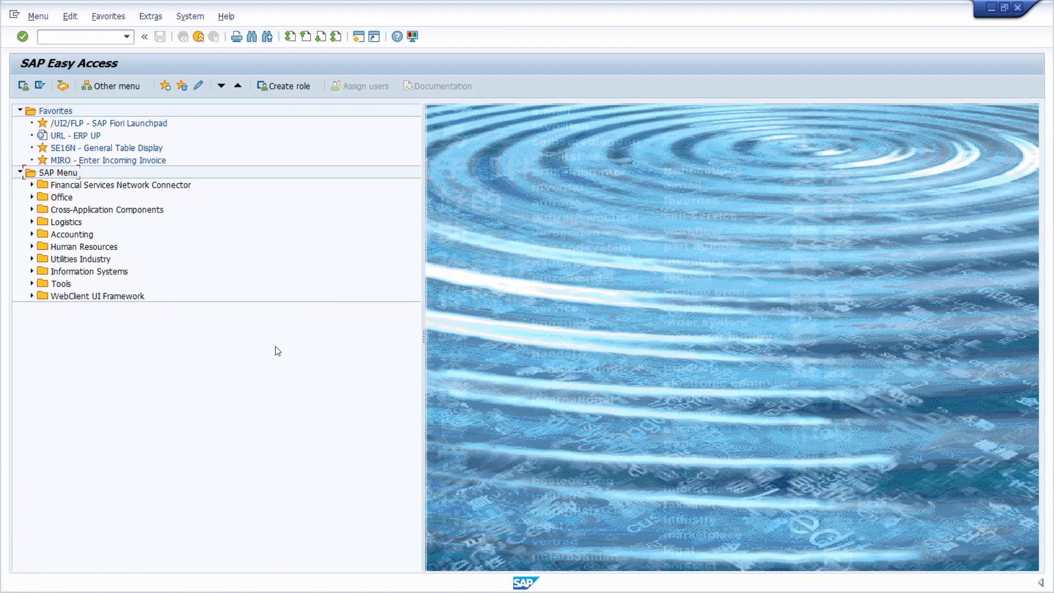
pyautogui.moveTo(262, 368)
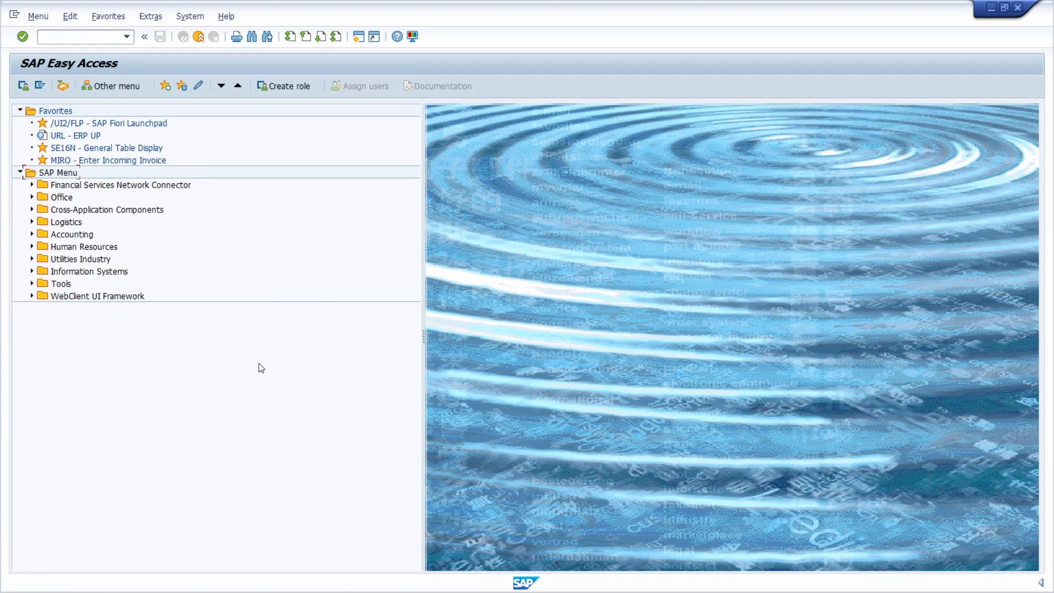
pyautogui.moveTo(234, 396)
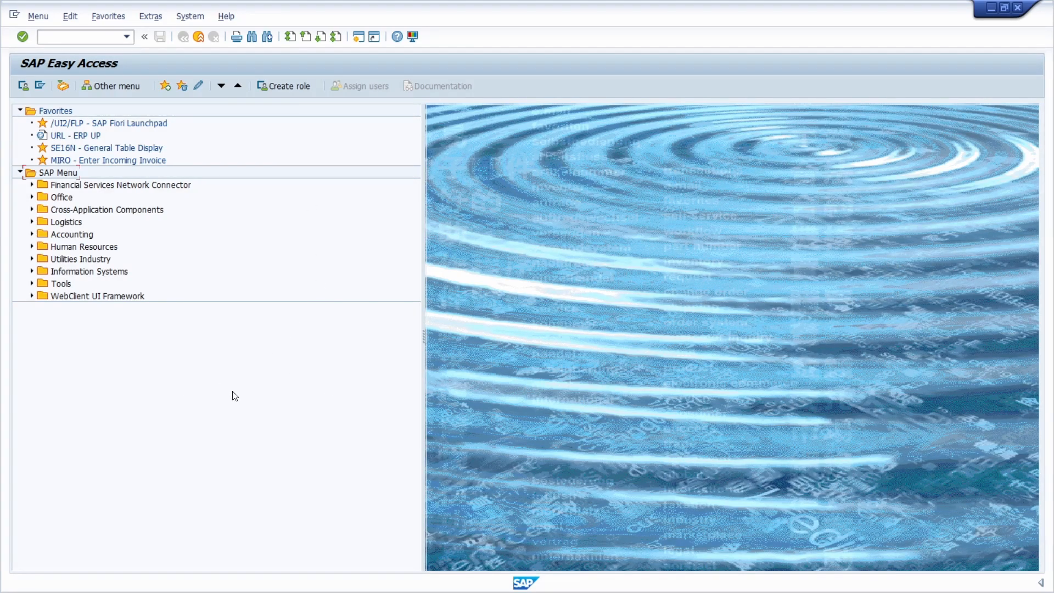
# Step: Enter /n/ui2/flp in the command field to open the Fiori Launchpad in the browser
pyautogui.click(77, 36)
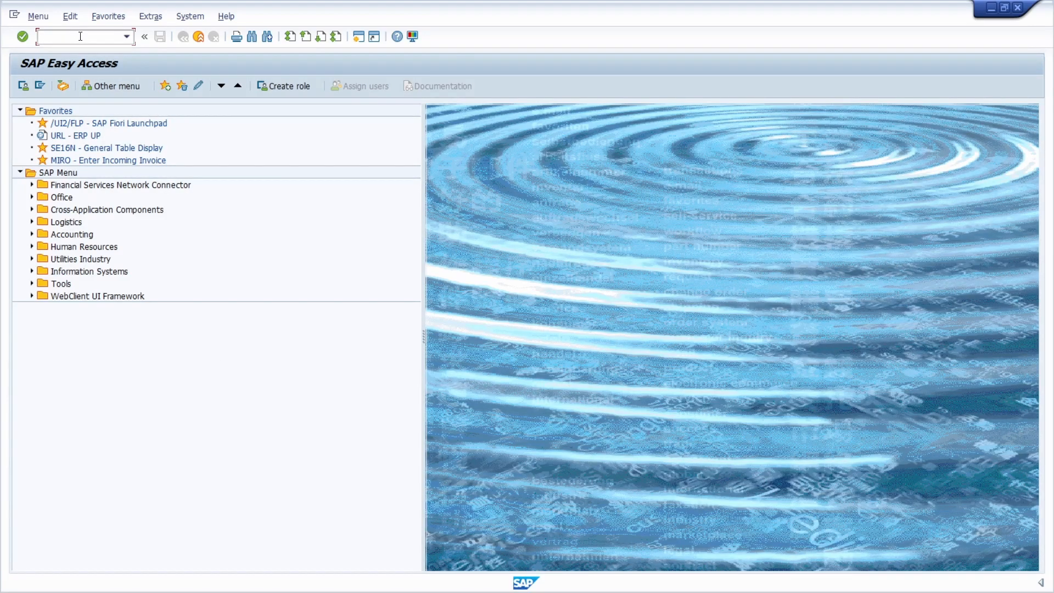
pyautogui.write('/nul')
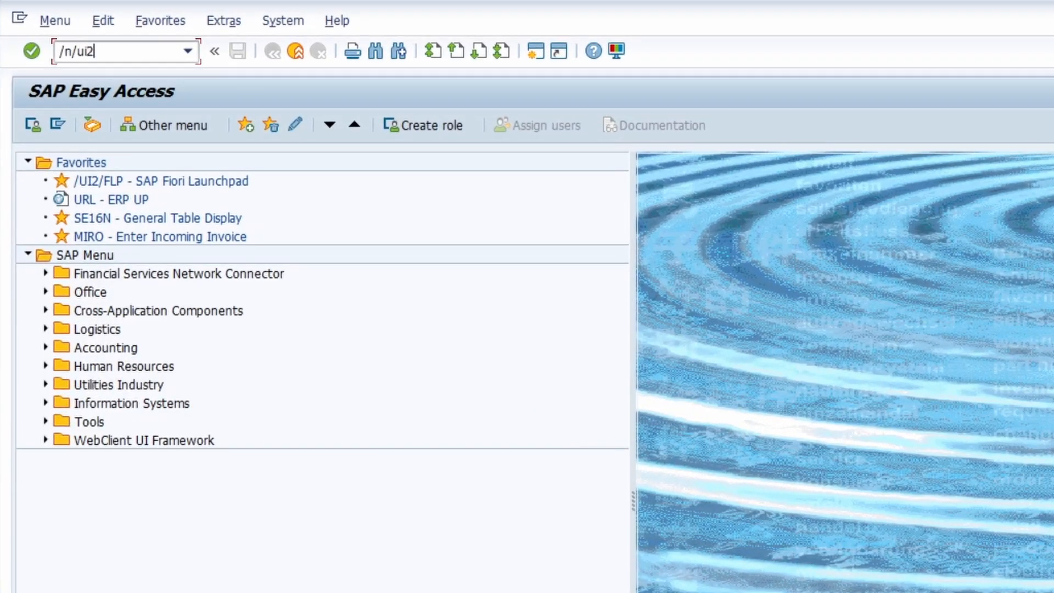
pyautogui.write('/flp')
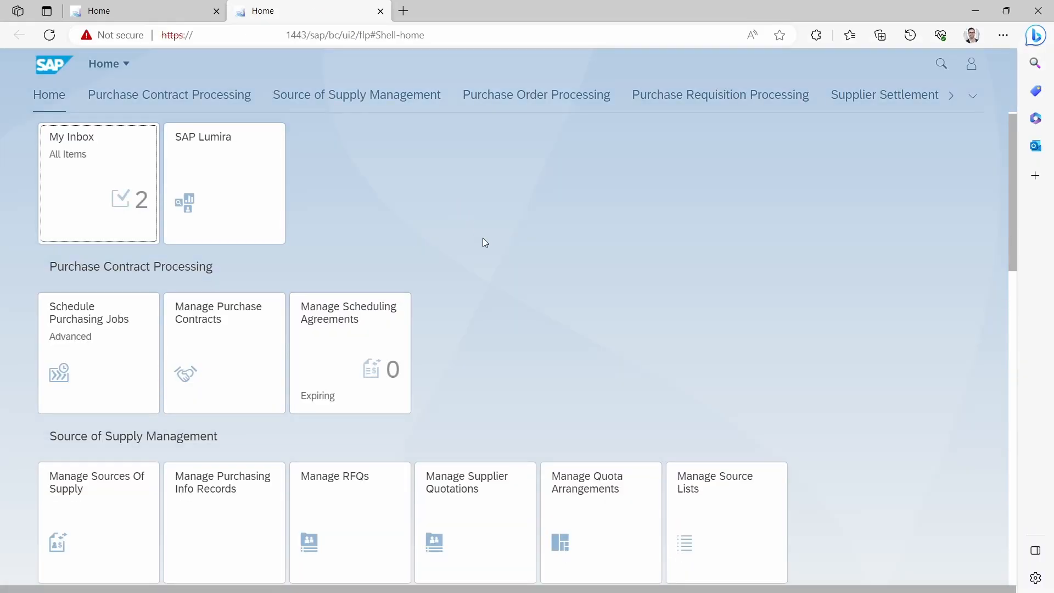
pyautogui.moveTo(492, 241)
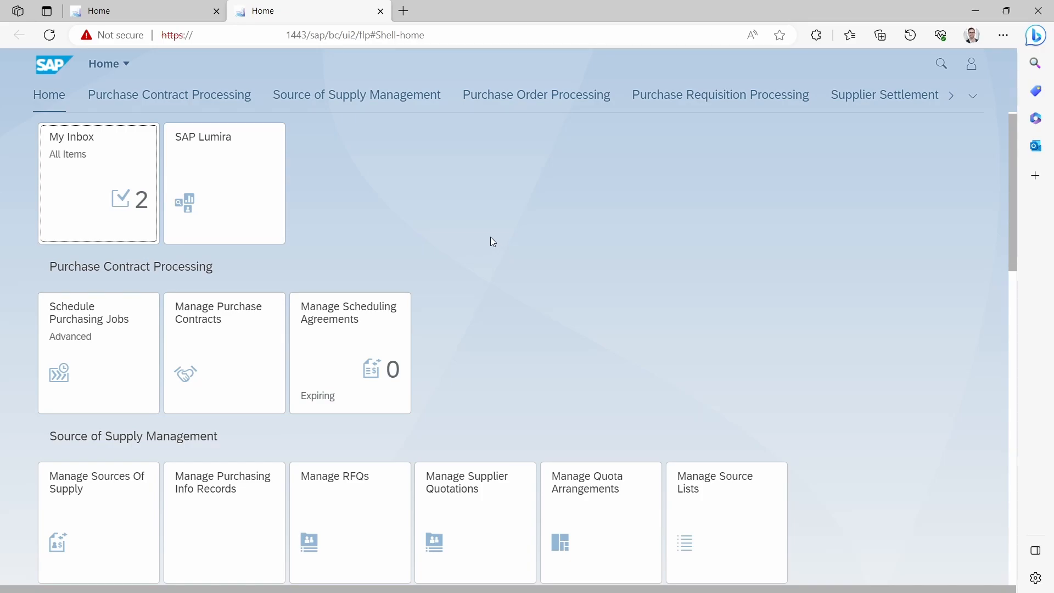
pyautogui.moveTo(497, 227)
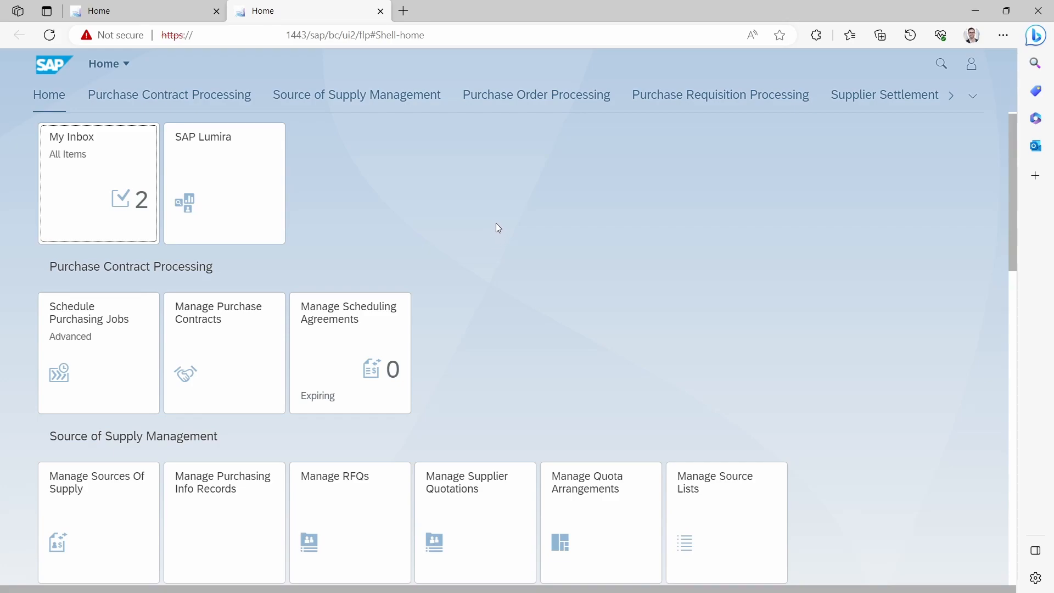
pyautogui.moveTo(638, 260)
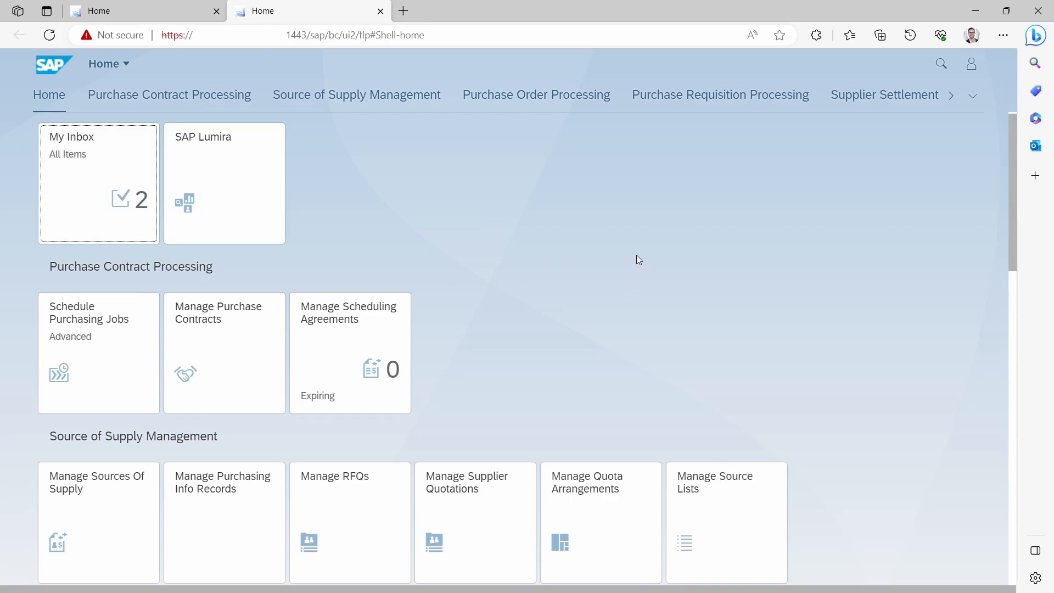
pyautogui.click(941, 64)
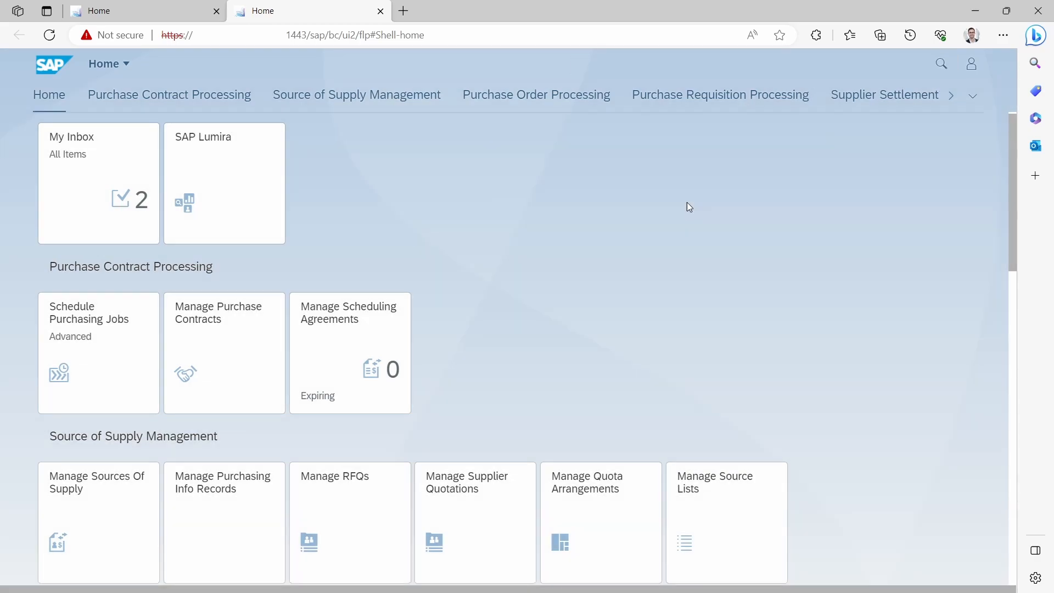
pyautogui.moveTo(504, 190)
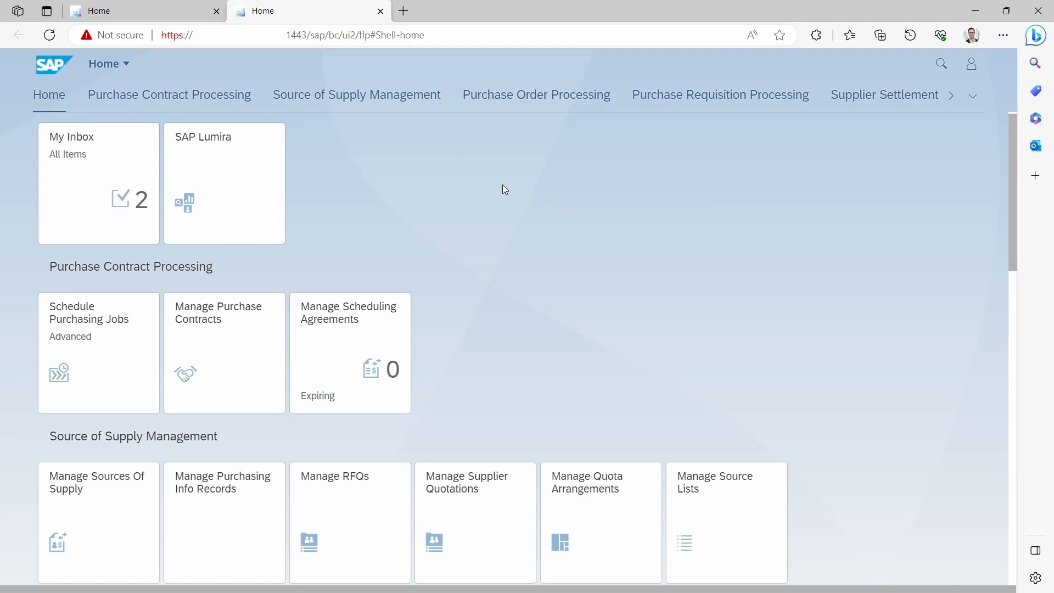
pyautogui.moveTo(488, 196)
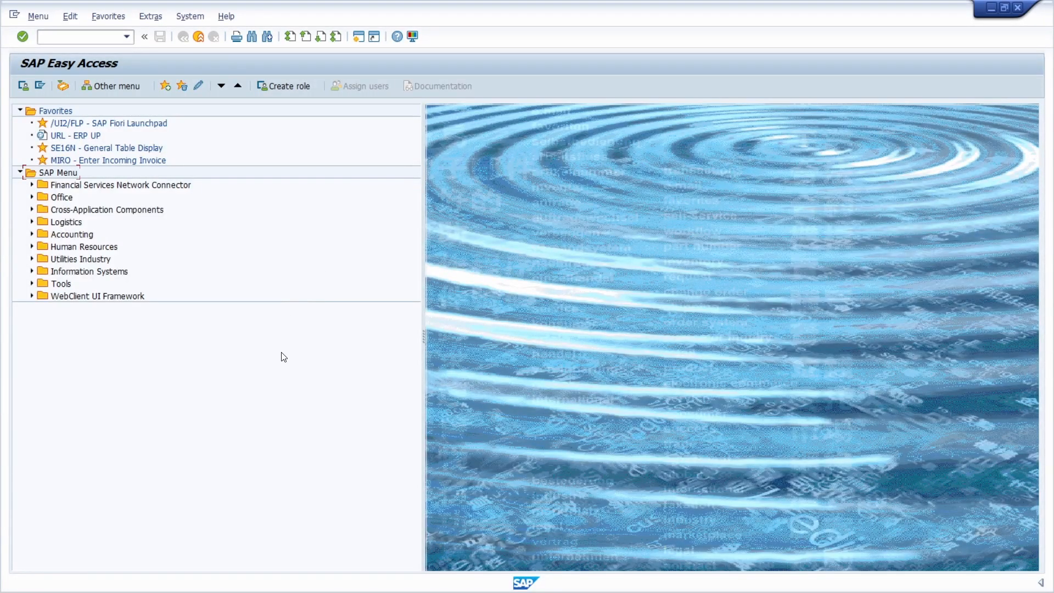
# Step: Enter the webgui transaction code in the command field, raising the security prompt
pyautogui.click(77, 37)
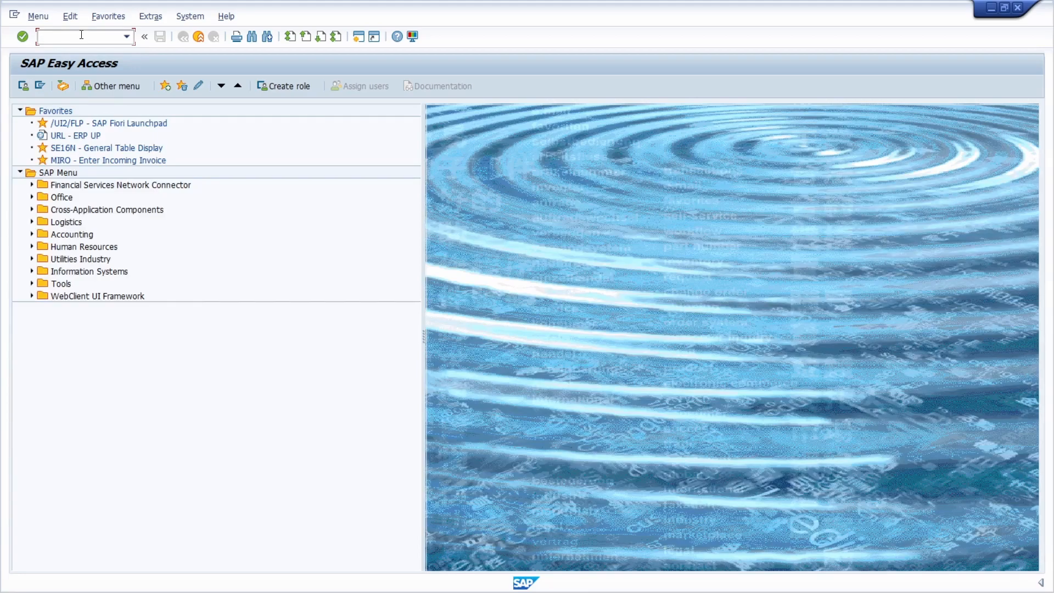
pyautogui.write('web')
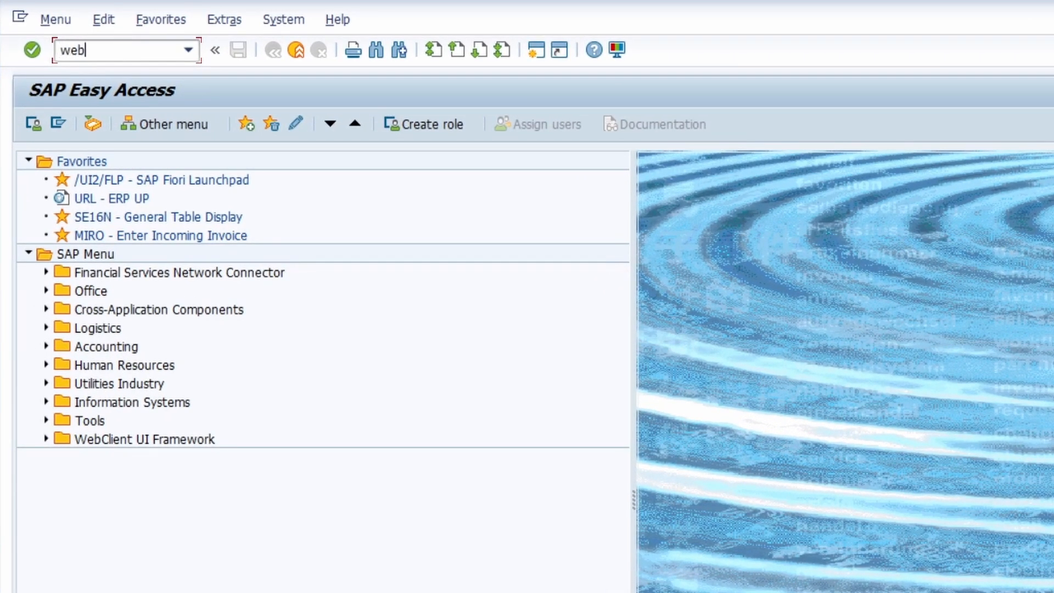
pyautogui.write('gui')
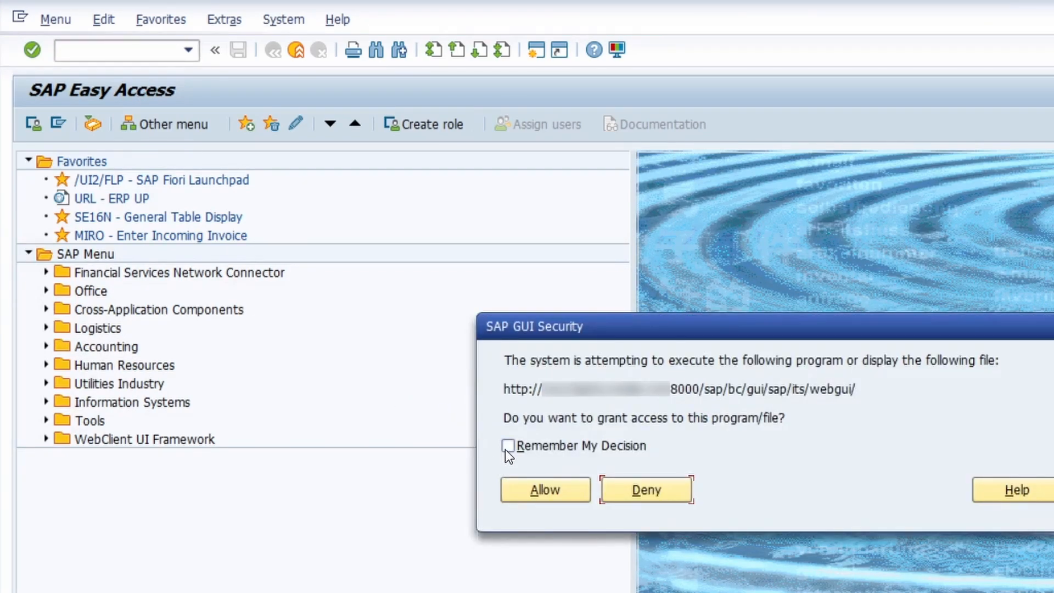
# Step: Allow opening the webgui address with Remember My Decision ticked
pyautogui.click(508, 445)
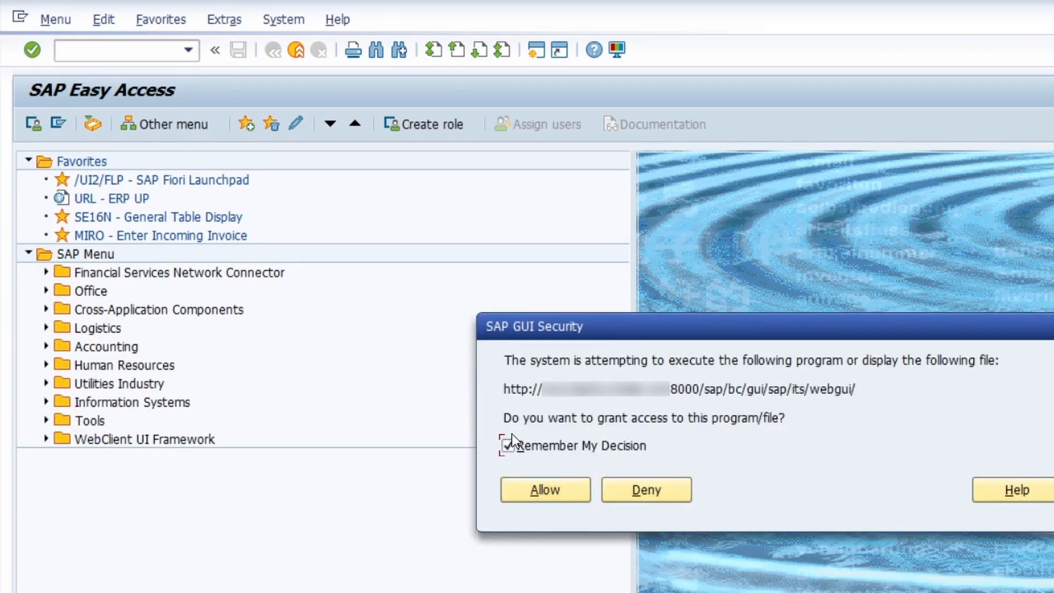
pyautogui.click(509, 446)
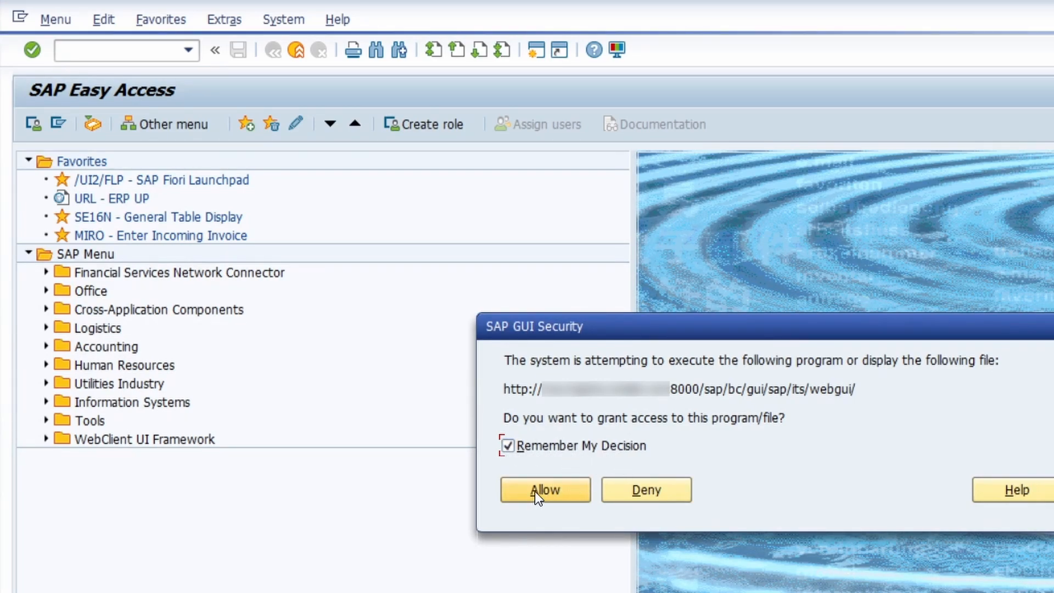
pyautogui.click(545, 490)
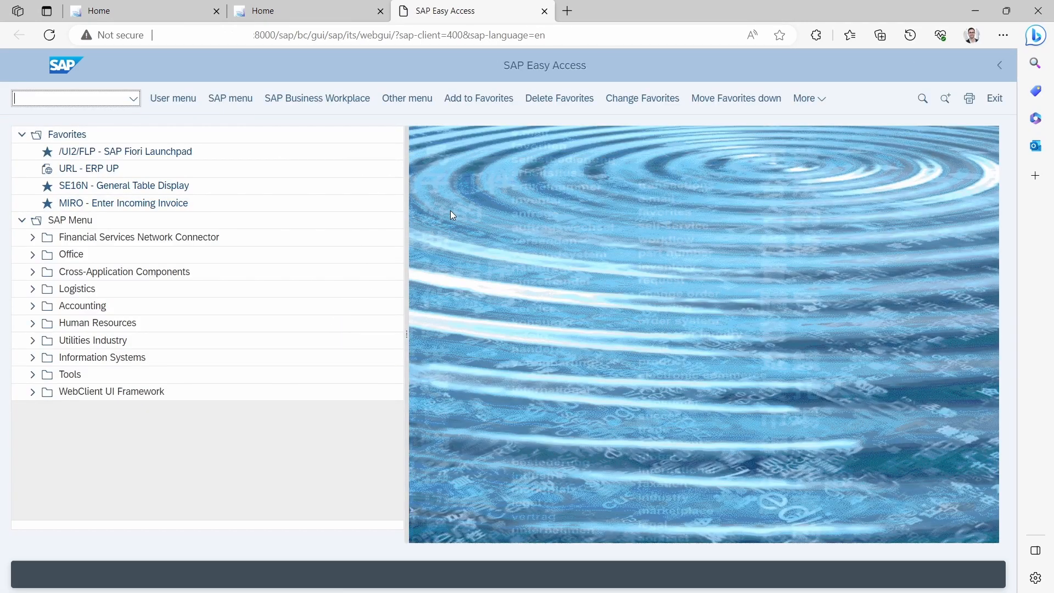
pyautogui.moveTo(200, 133)
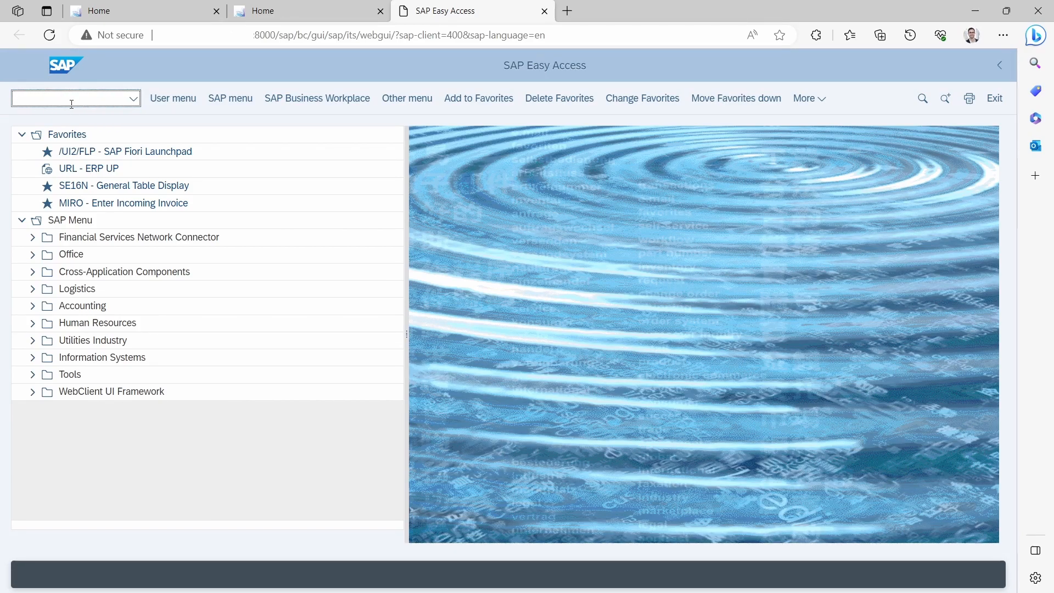
pyautogui.moveTo(809, 98)
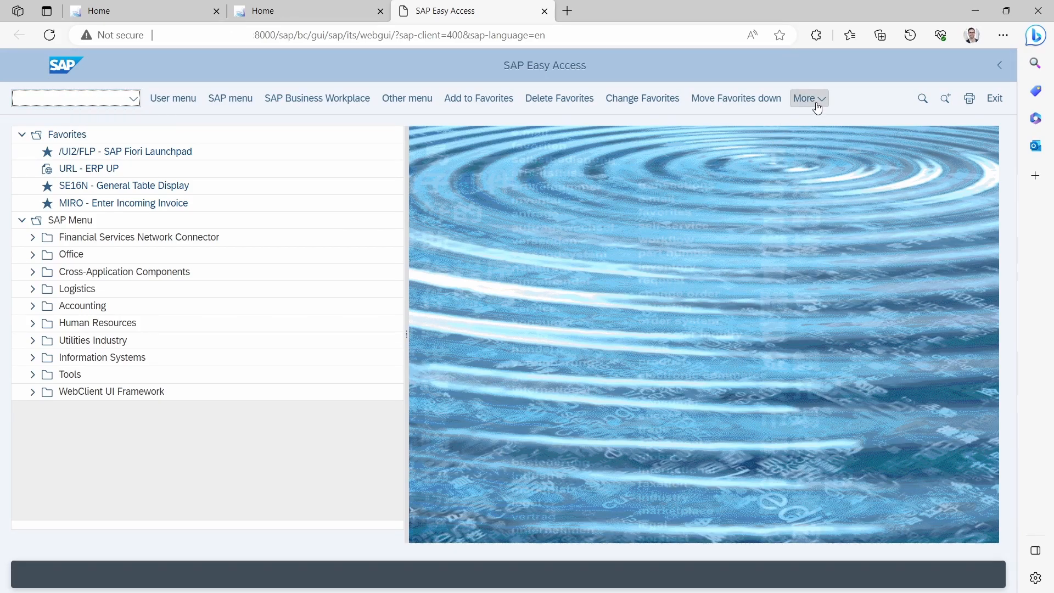
# Step: Reach Settings... via More > GUI Actions and Settings to show the Interaction Design options
pyautogui.click(807, 98)
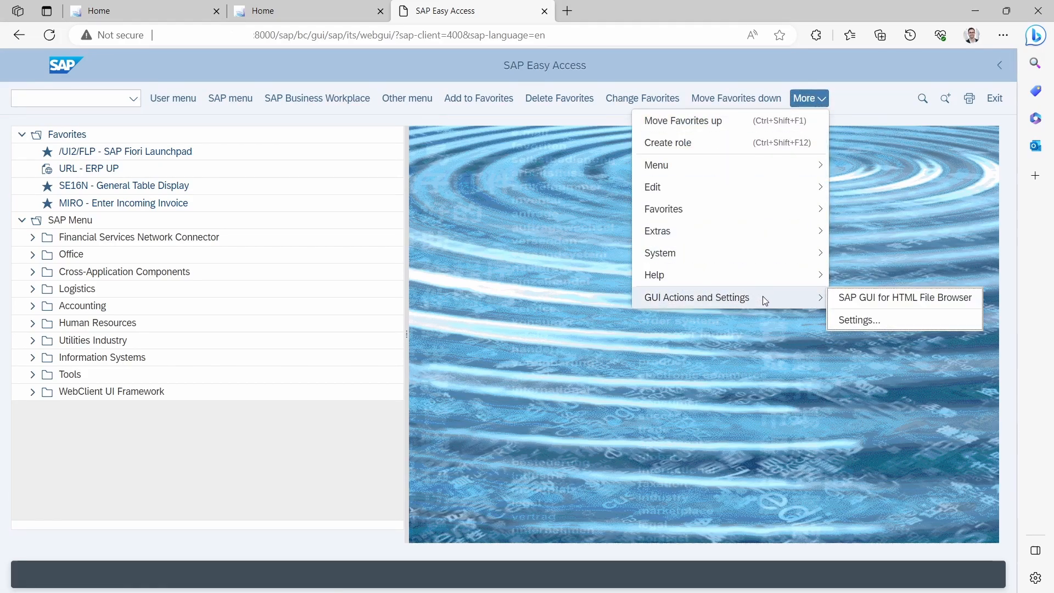
pyautogui.click(861, 321)
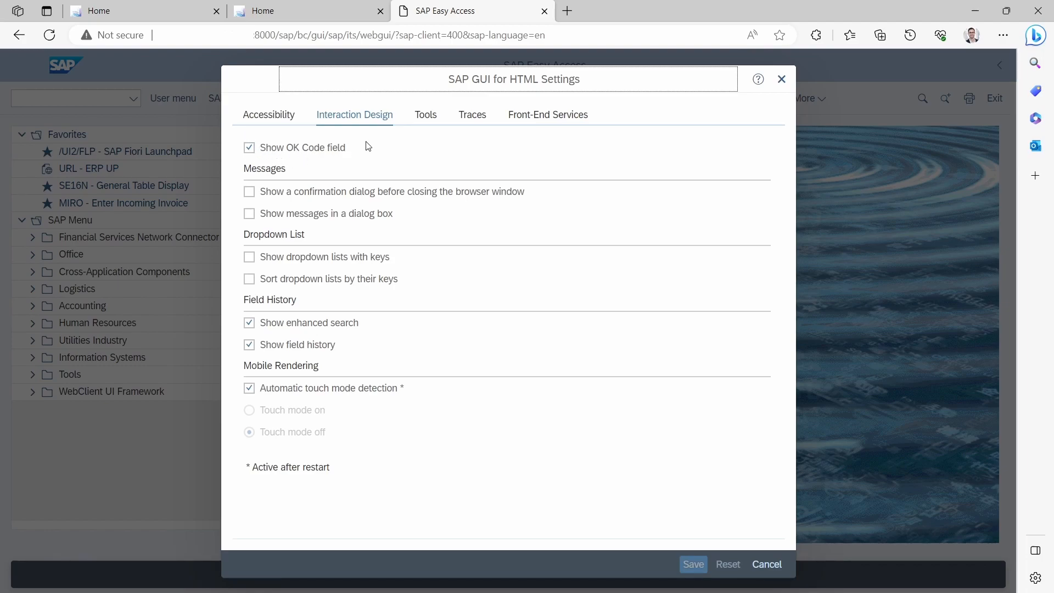
pyautogui.moveTo(698, 567)
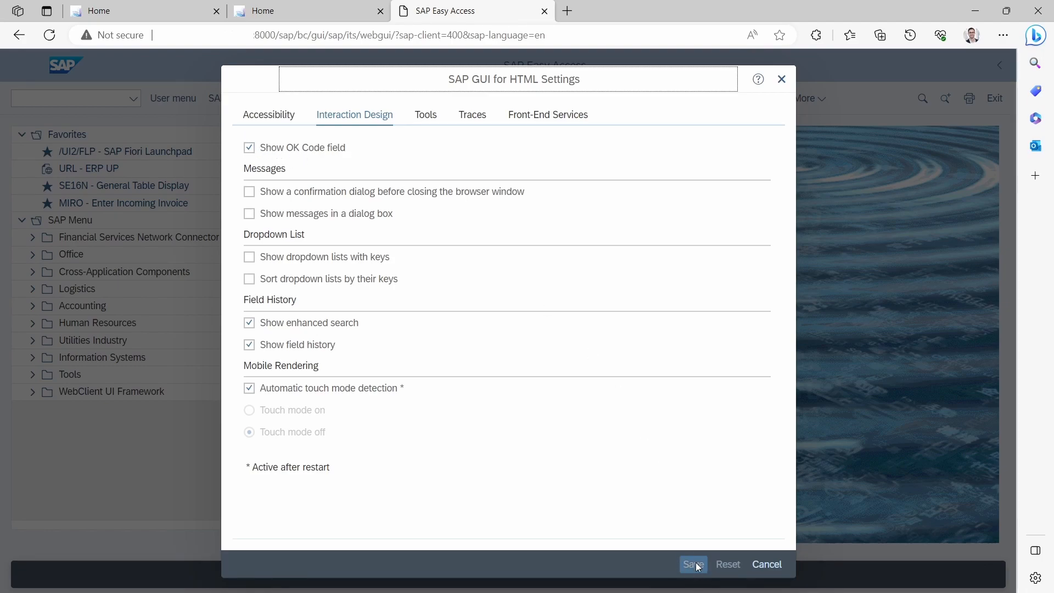
pyautogui.moveTo(767, 564)
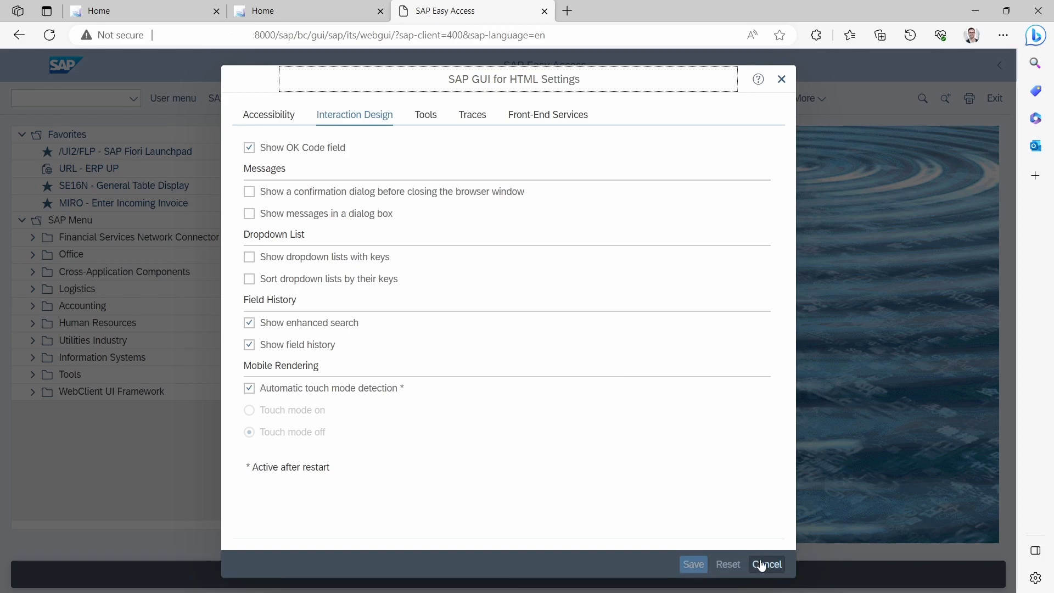
# Step: Cancel the SAP GUI for HTML Settings dialog without changes
pyautogui.click(765, 564)
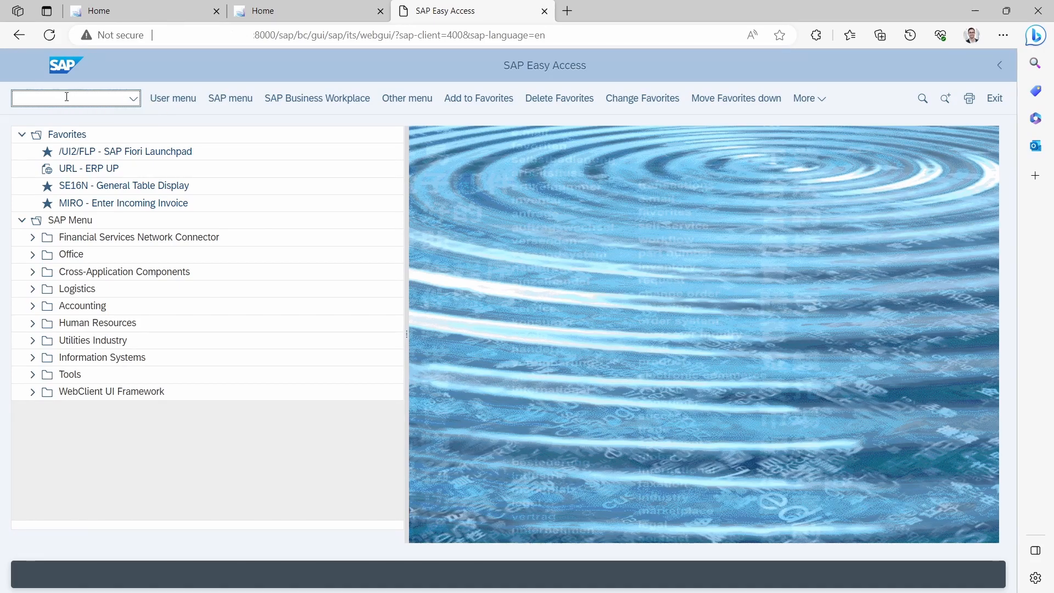
pyautogui.moveTo(67, 97)
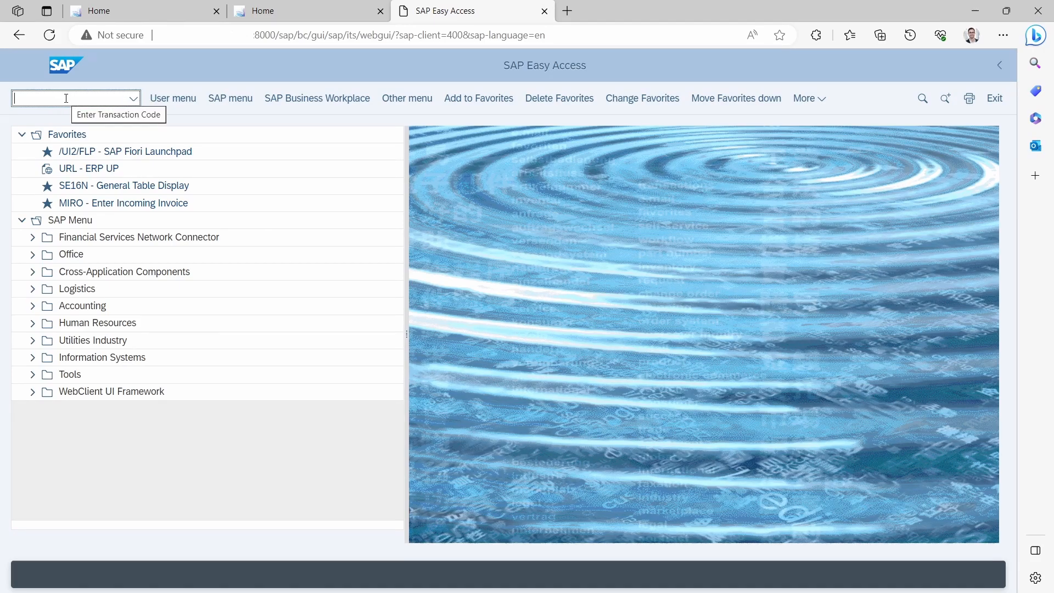
# Step: Enter /nse16n to reach the General Table Display selection screen with an empty table name
pyautogui.write('/nse1')
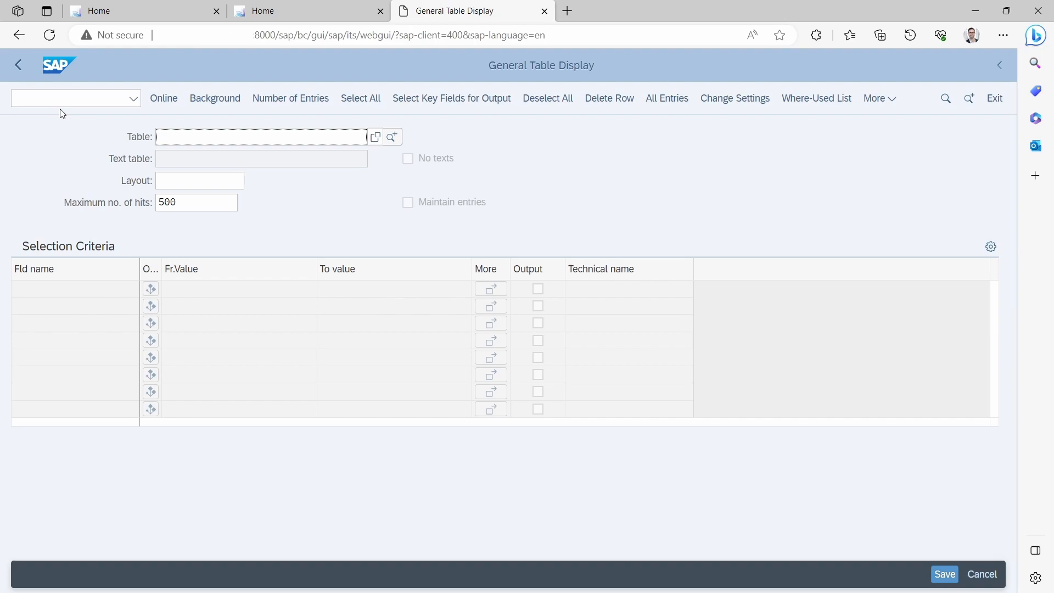
pyautogui.moveTo(204, 146)
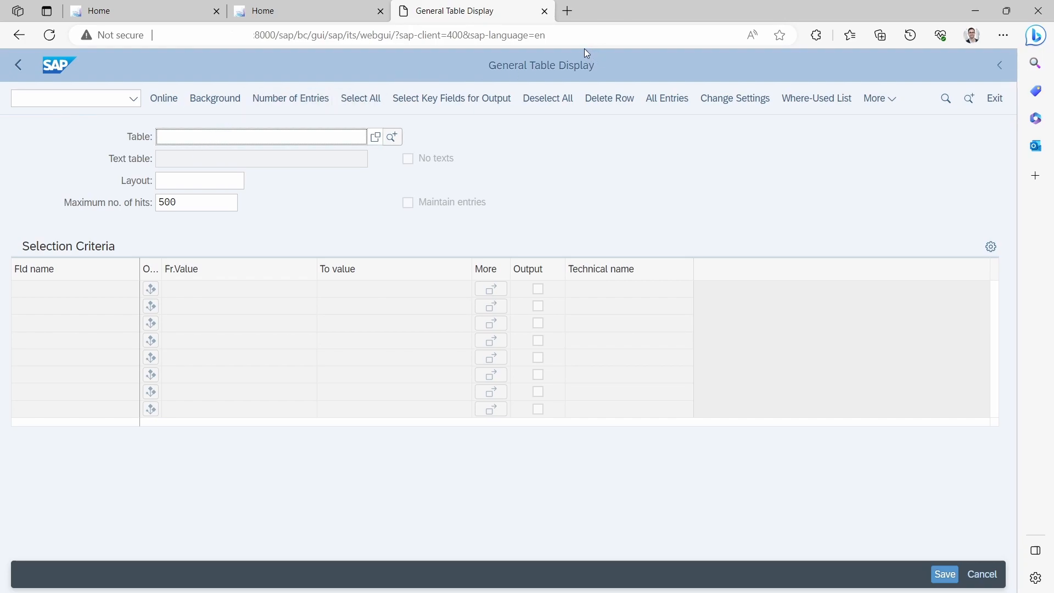
pyautogui.moveTo(354, 69)
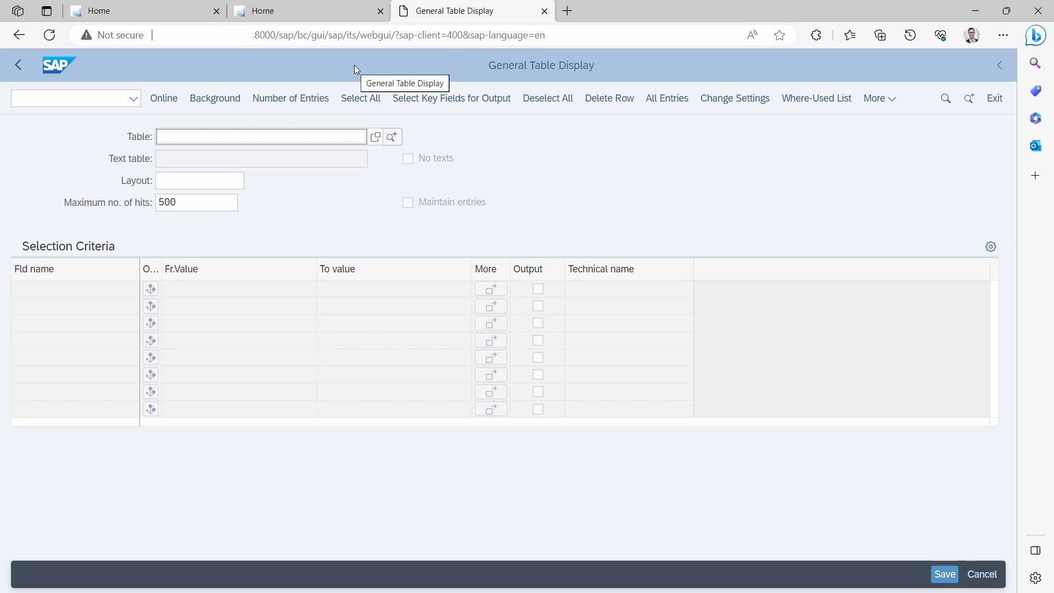
pyautogui.moveTo(275, 59)
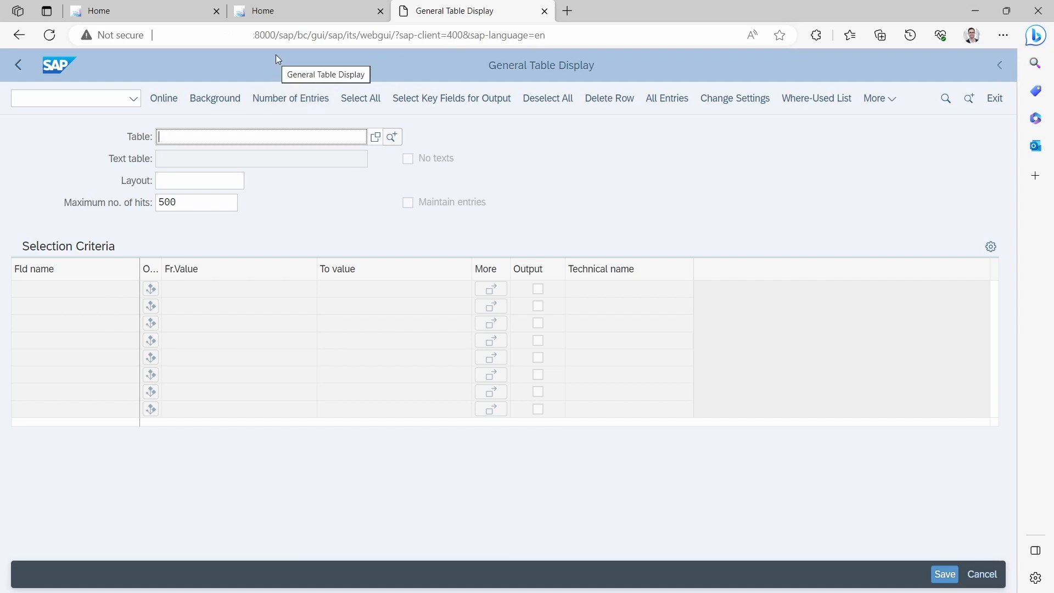
pyautogui.moveTo(316, 56)
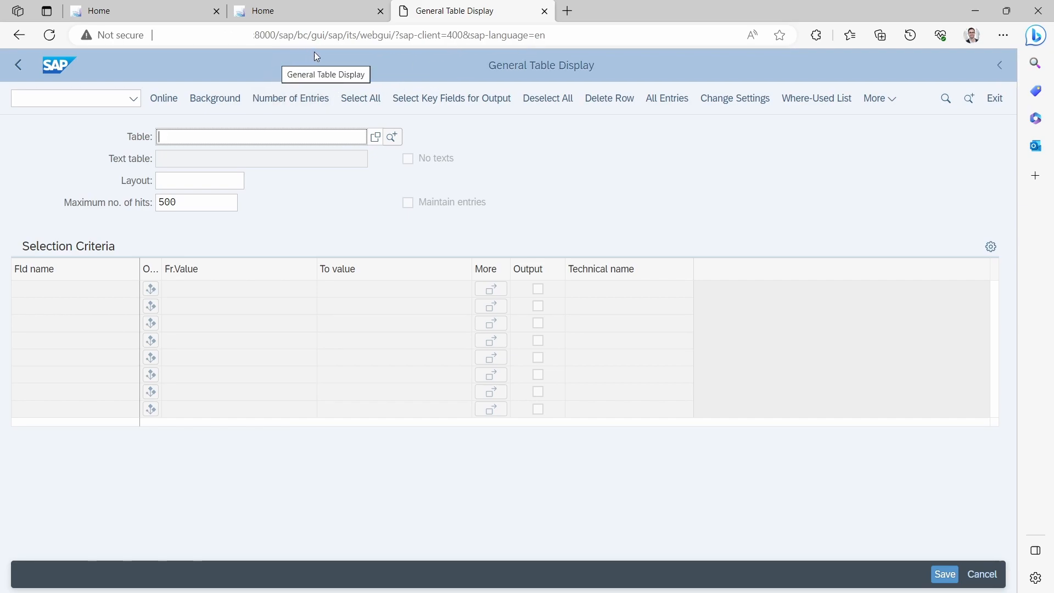
pyautogui.moveTo(346, 54)
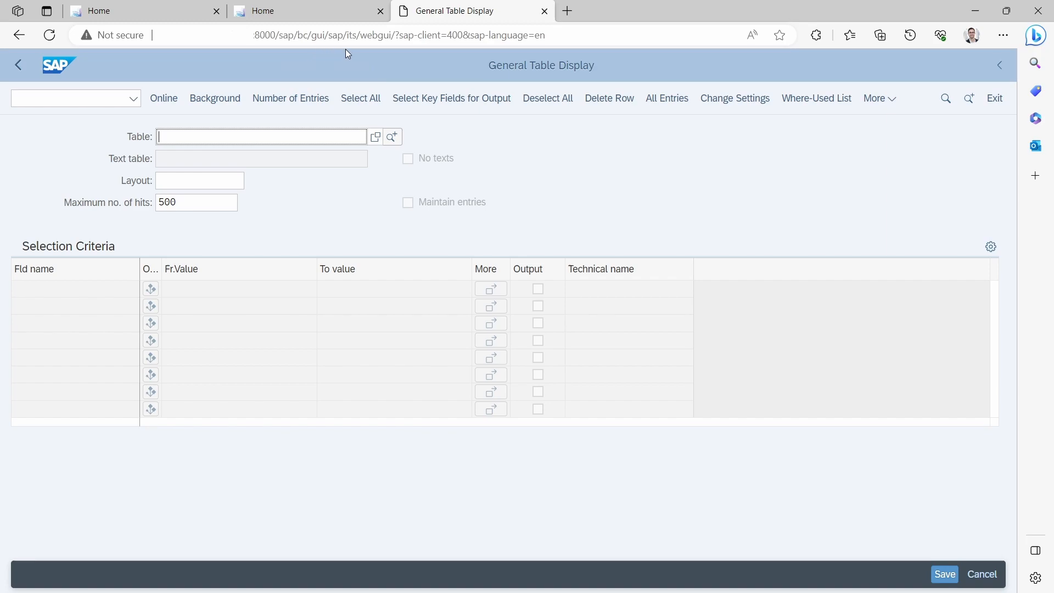
pyautogui.moveTo(361, 60)
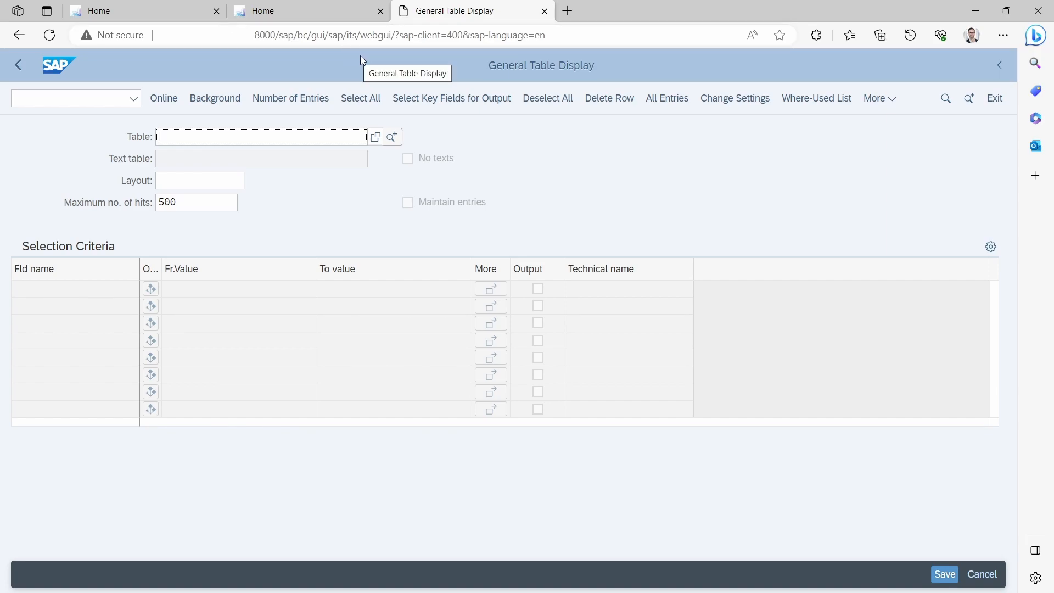
pyautogui.moveTo(323, 74)
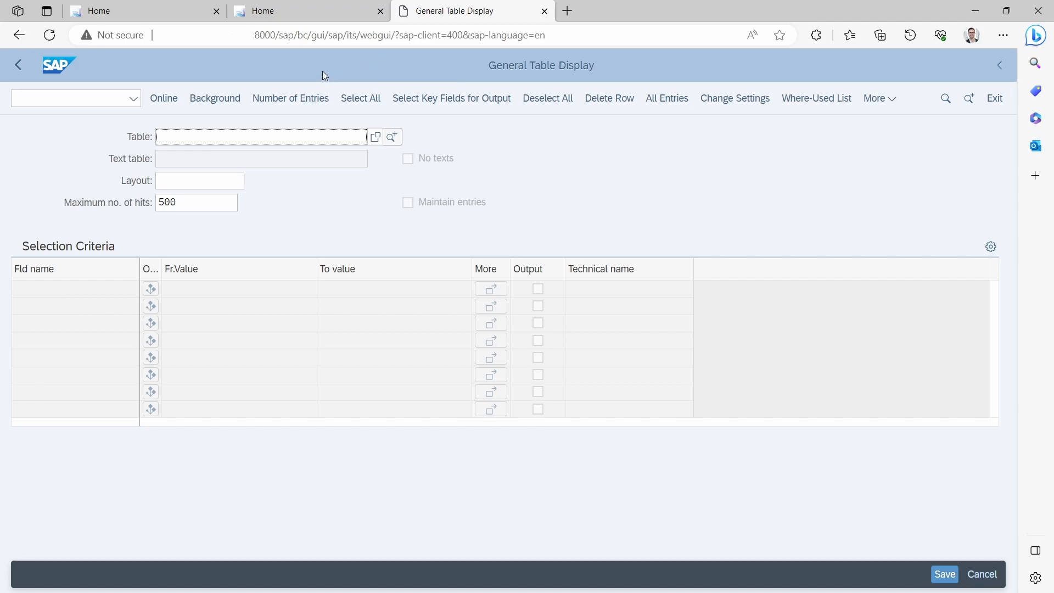
pyautogui.moveTo(323, 72)
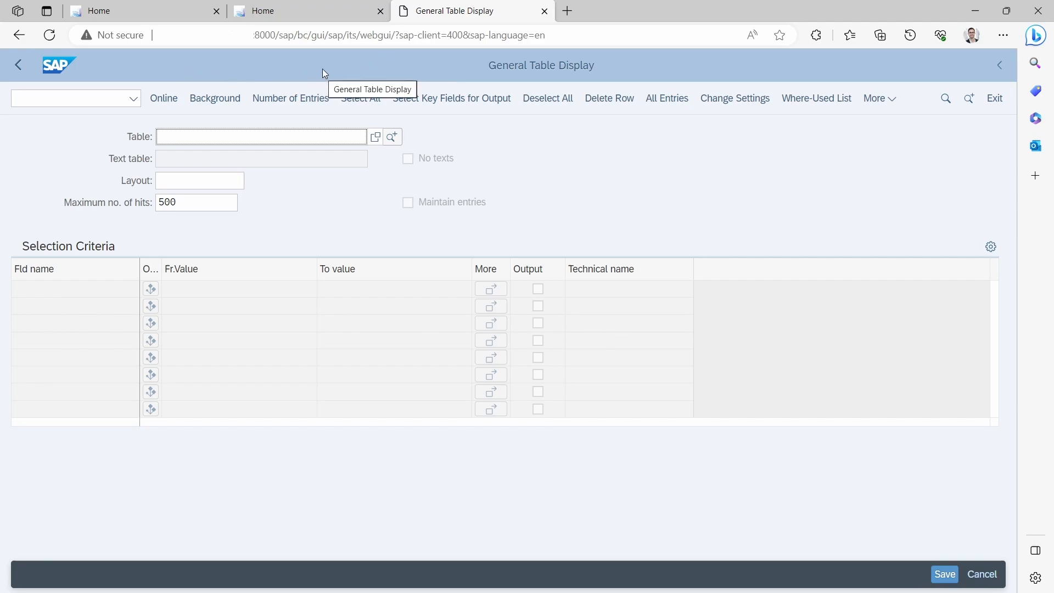
pyautogui.moveTo(355, 72)
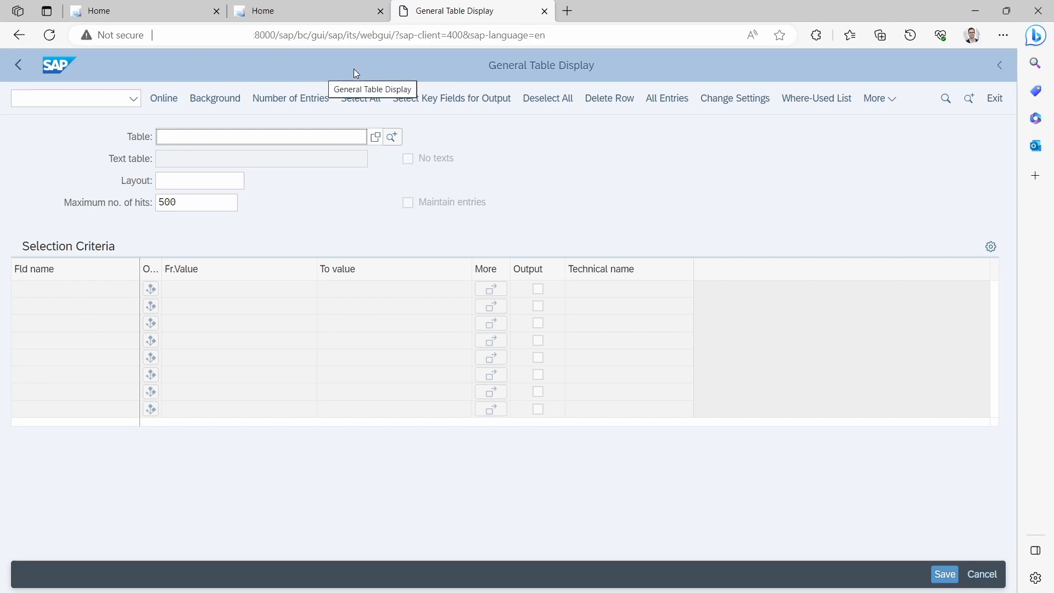
pyautogui.moveTo(343, 74)
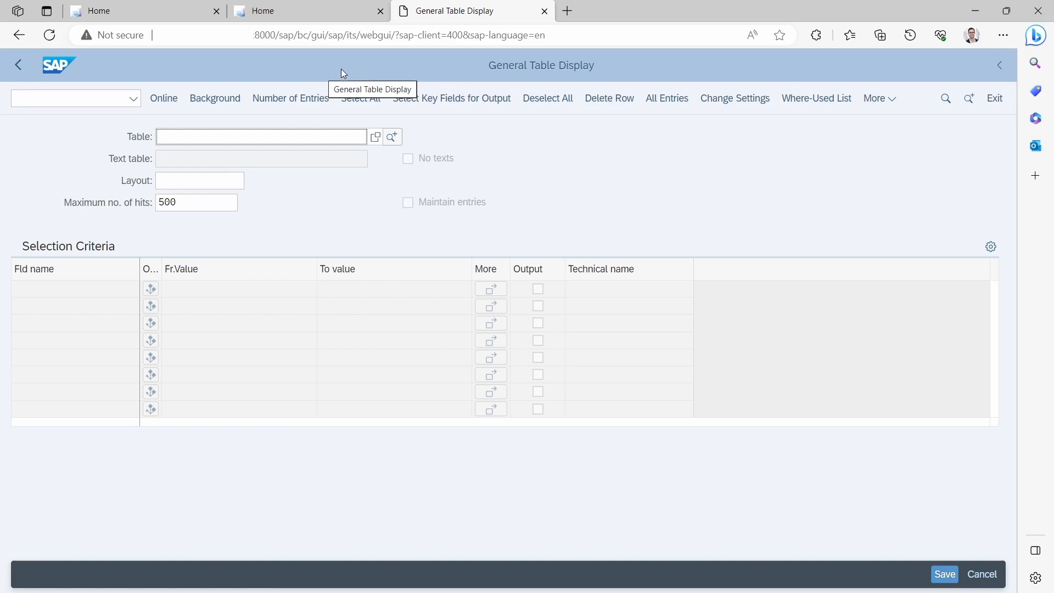
pyautogui.moveTo(335, 72)
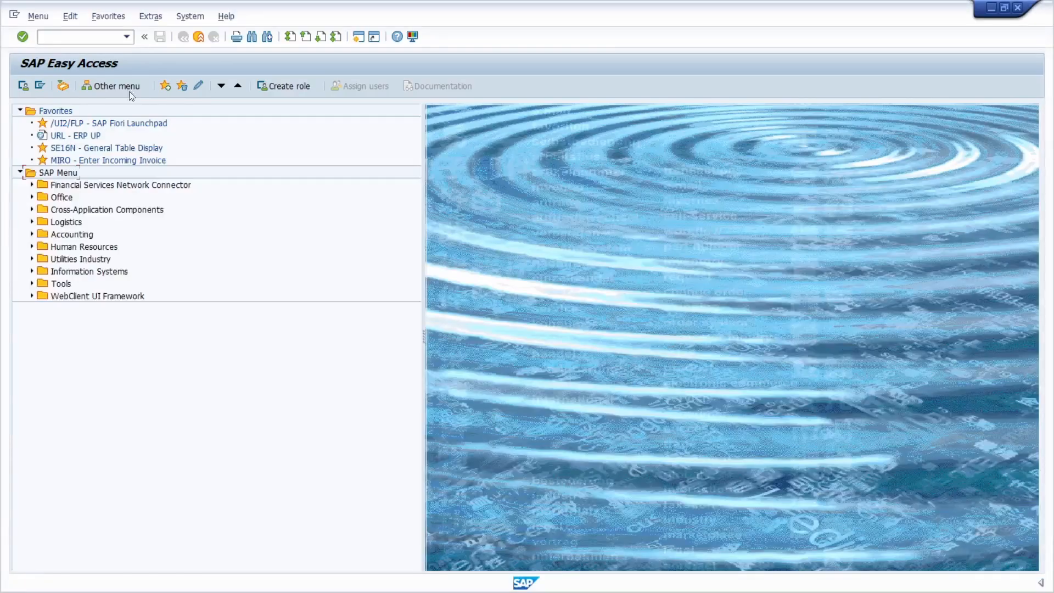
# Step: Go to SICF and execute a Service Name search for *webgui*
pyautogui.write('/n')
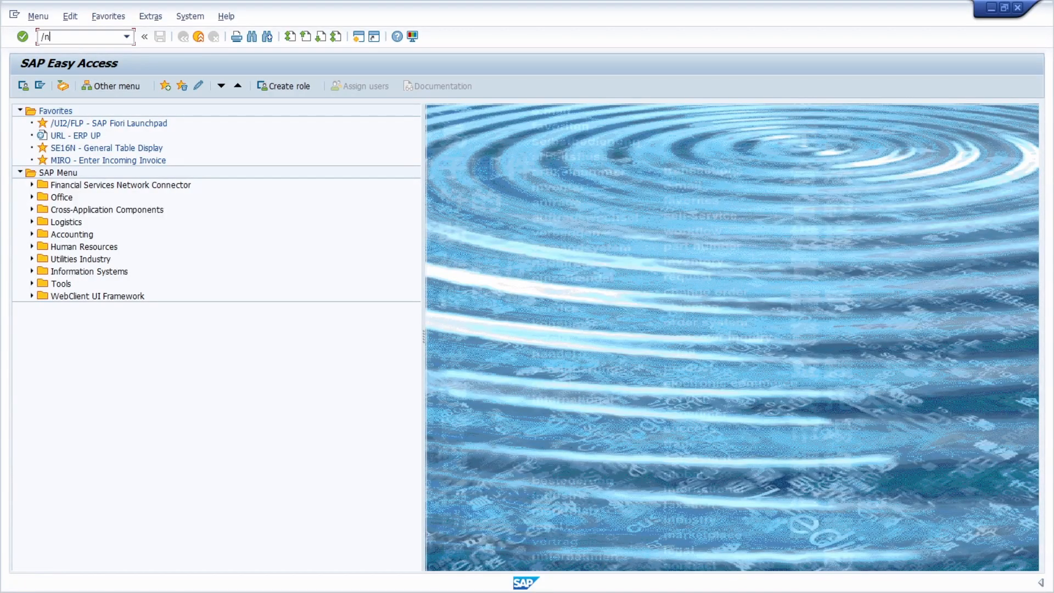
pyautogui.write('sicf')
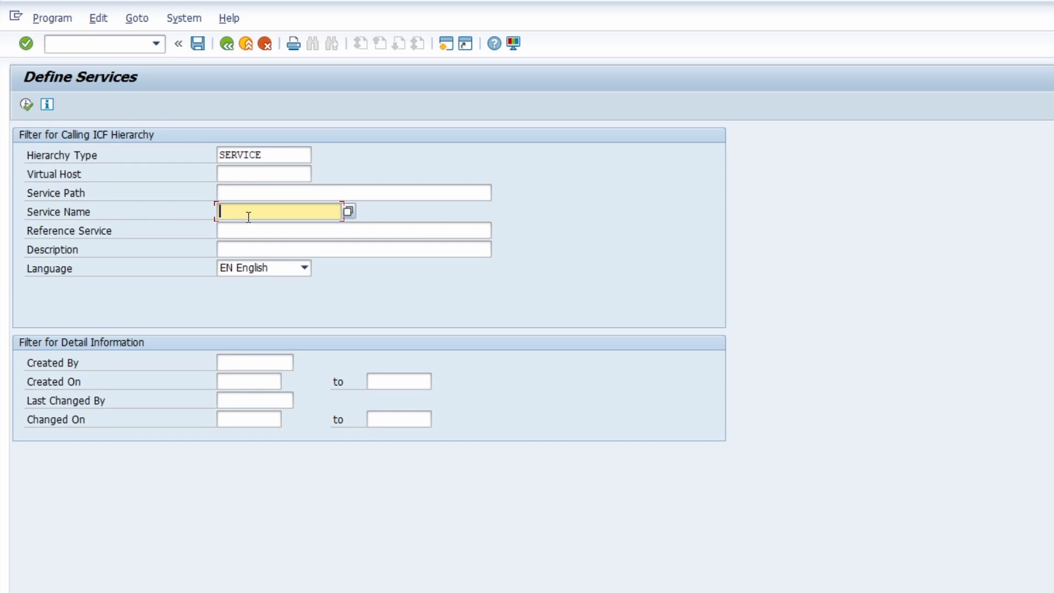
pyautogui.write('*')
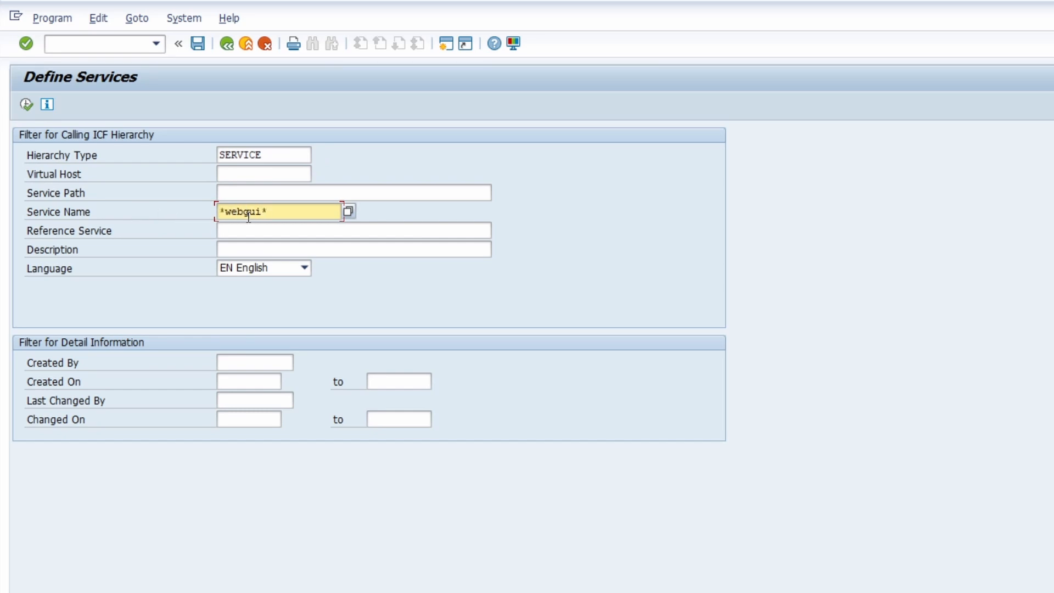
pyautogui.click(27, 104)
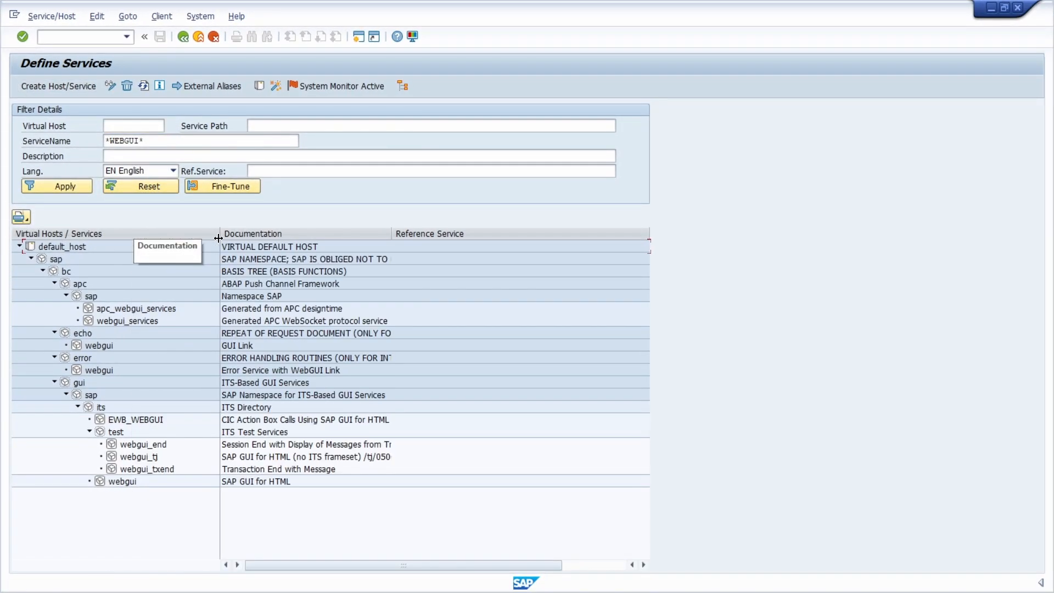
pyautogui.moveTo(188, 518)
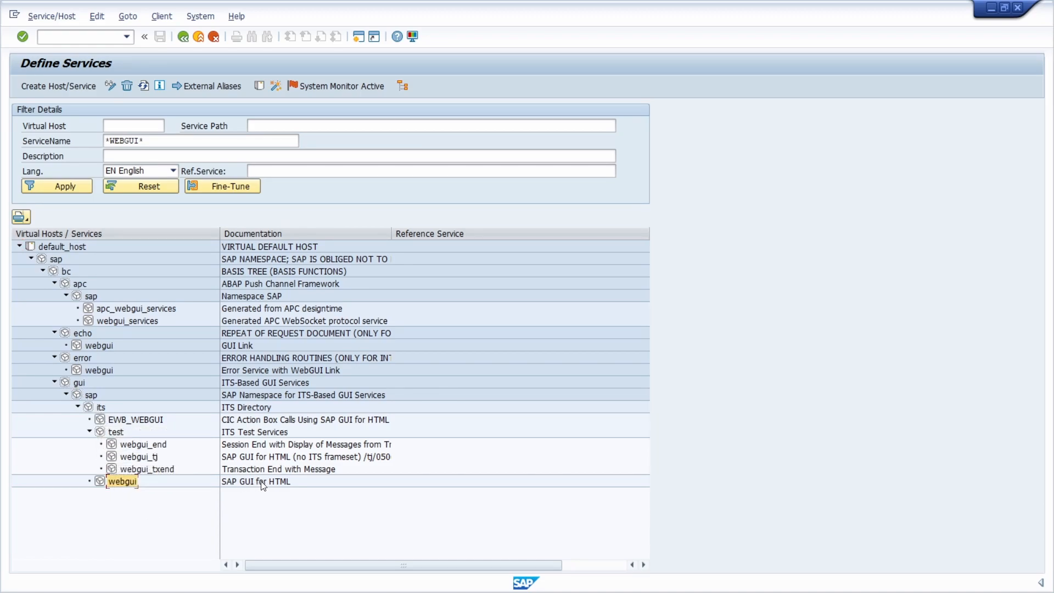
pyautogui.moveTo(153, 483)
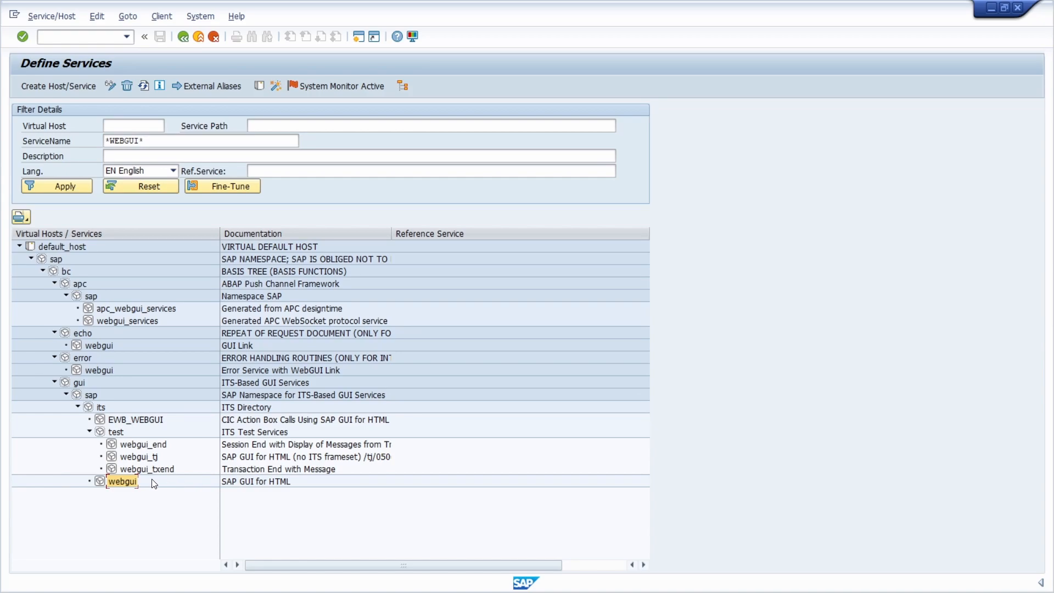
# Step: Test Service on the webgui node and allow the address with the decision remembered
pyautogui.rightClick(122, 481)
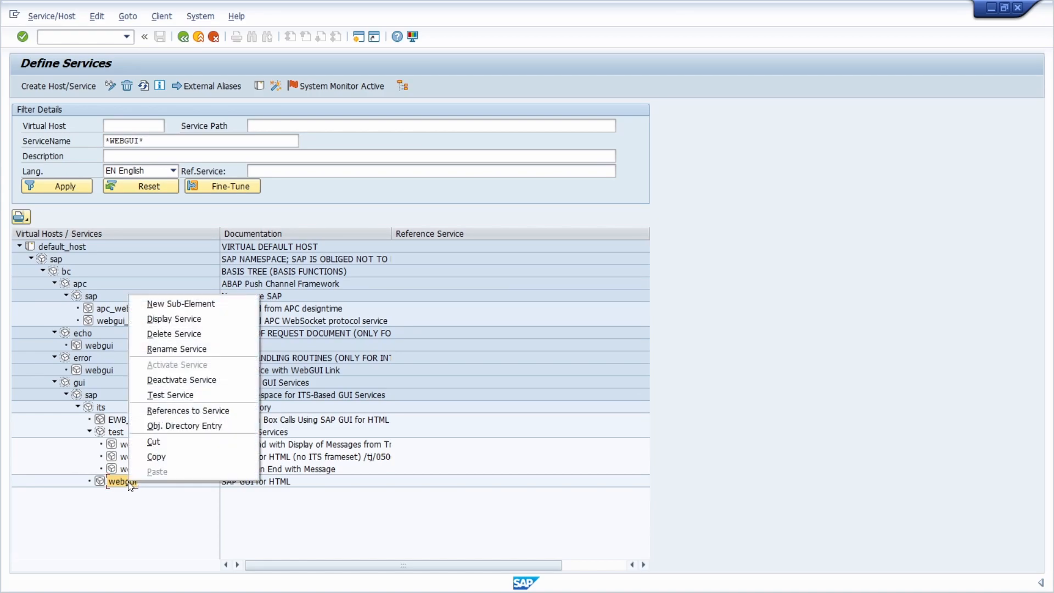
pyautogui.click(170, 394)
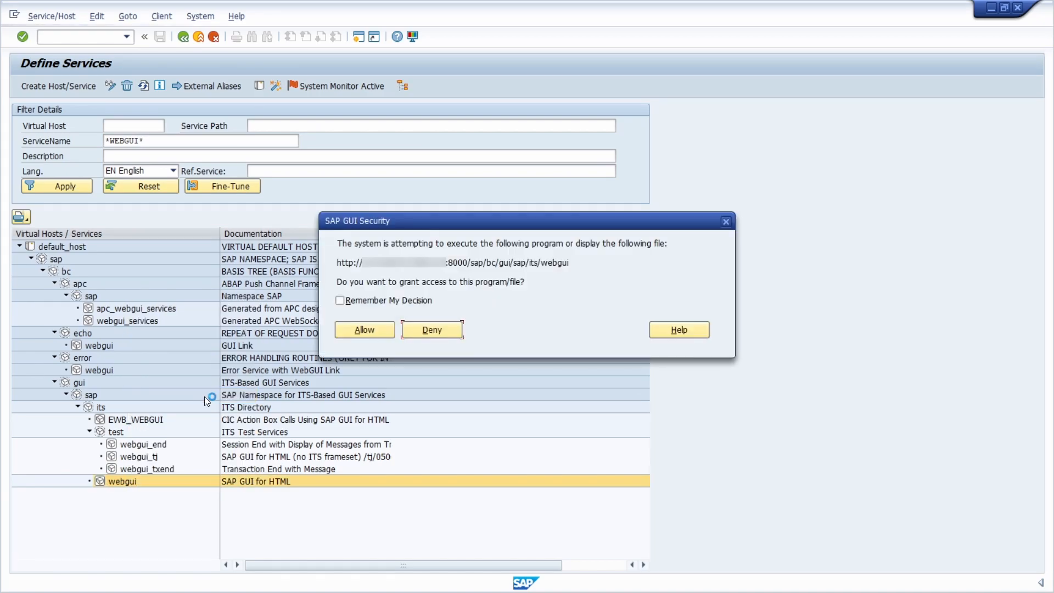
pyautogui.click(340, 300)
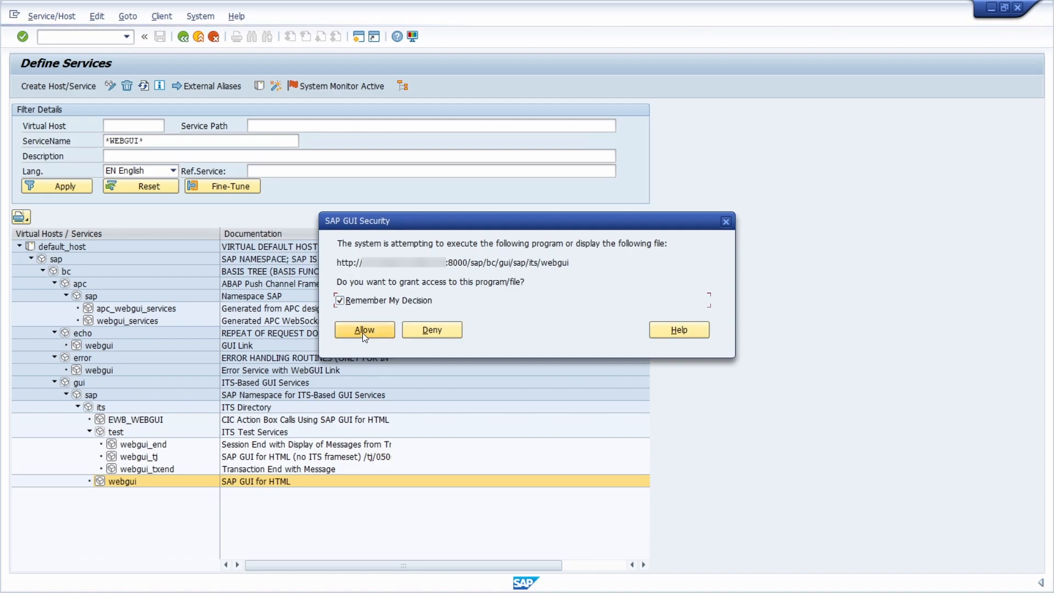
pyautogui.click(364, 329)
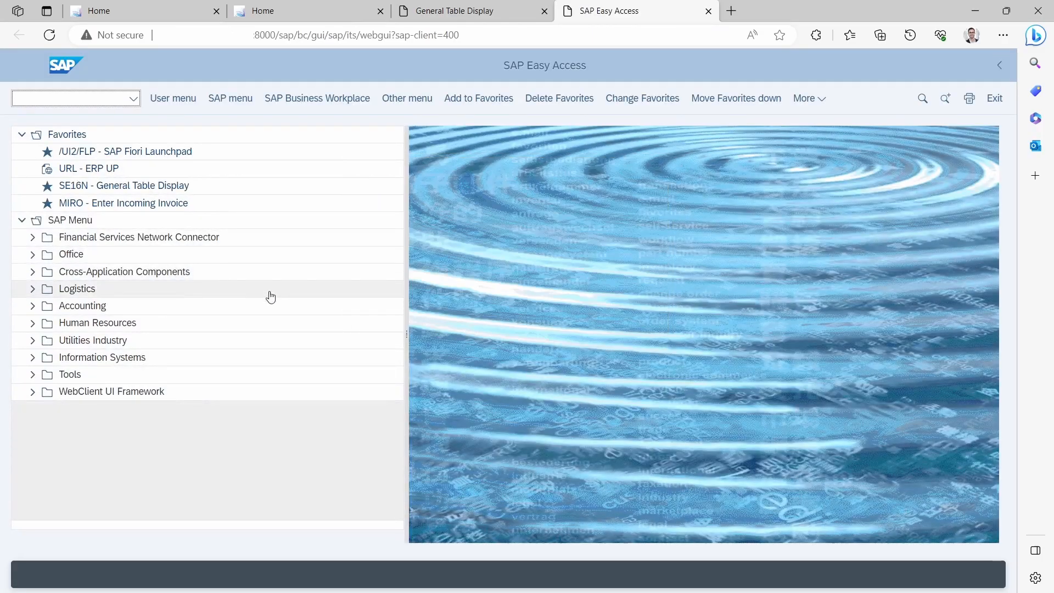